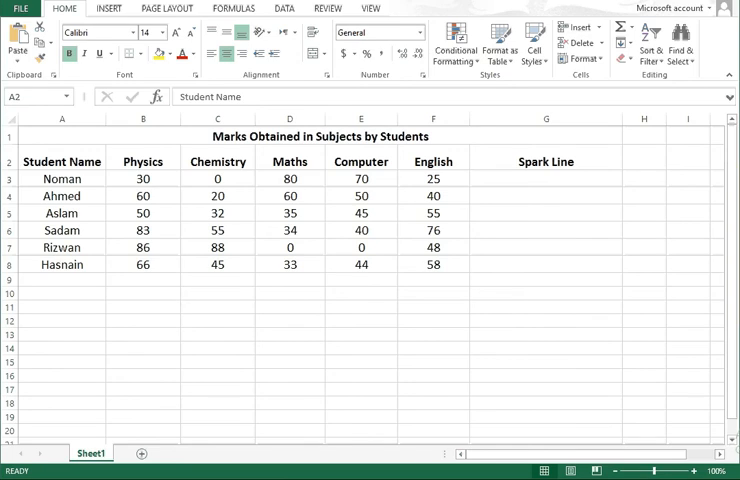
Step: Create a line sparkline in G3 from Noman's marks B3:F3
{"action": "left_click", "coordinate": [108, 8]}
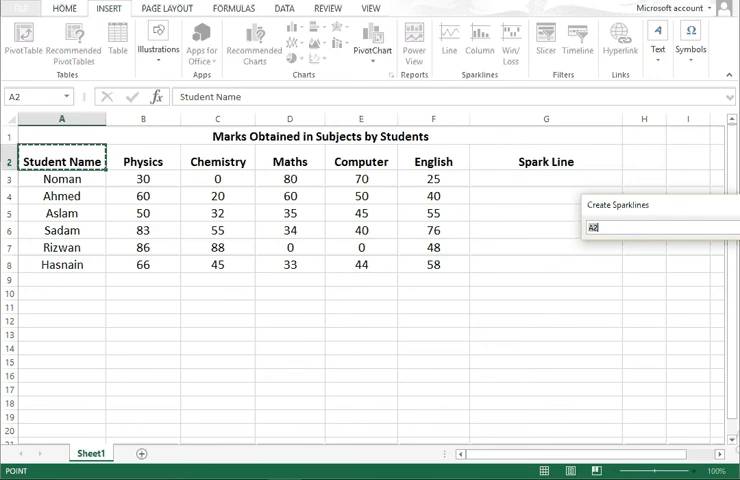
{"action": "left_click_drag", "start_coordinate": [144, 180], "coordinate": [432, 180]}
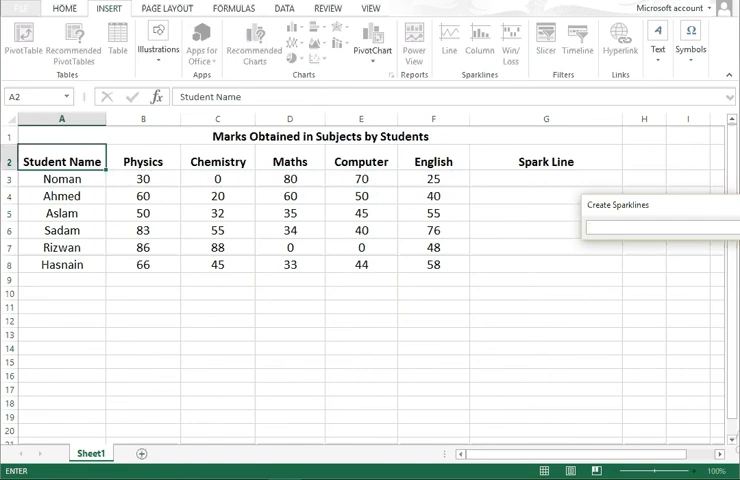
{"action": "left_click", "coordinate": [660, 228]}
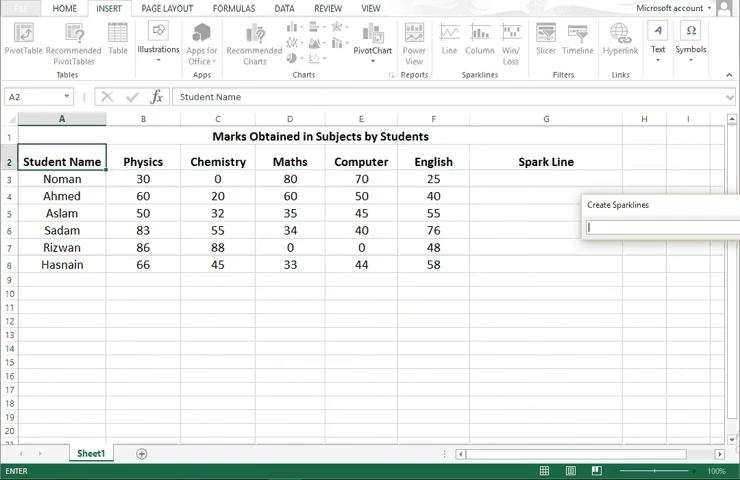
{"action": "left_click", "coordinate": [544, 178]}
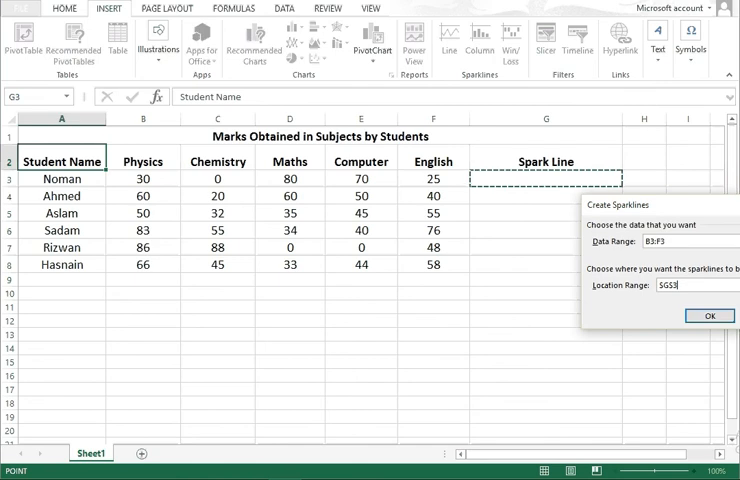
{"action": "left_click", "coordinate": [708, 316]}
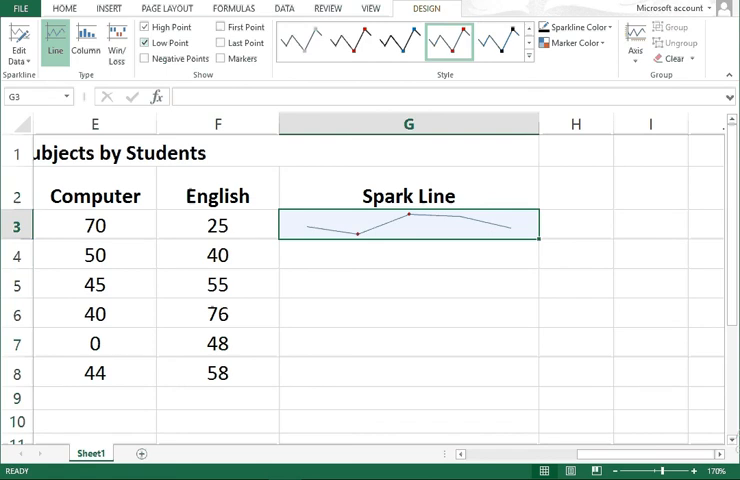
Step: Turn on Markers for Noman's sparkline from the Sparkline Design tools
{"action": "left_click", "coordinate": [146, 58]}
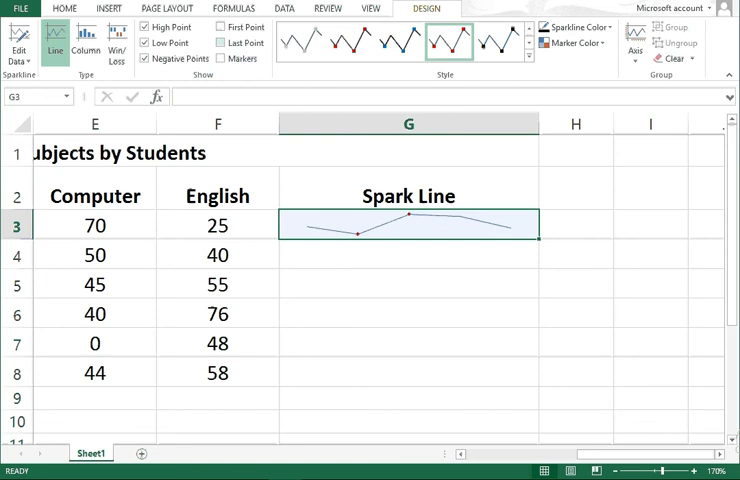
{"action": "left_click", "coordinate": [218, 28]}
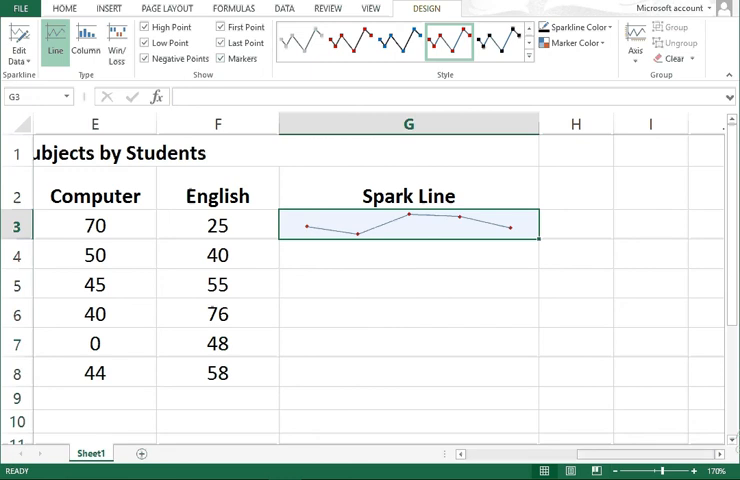
{"action": "scroll", "scroll_direction": "left", "scroll_amount": 3}
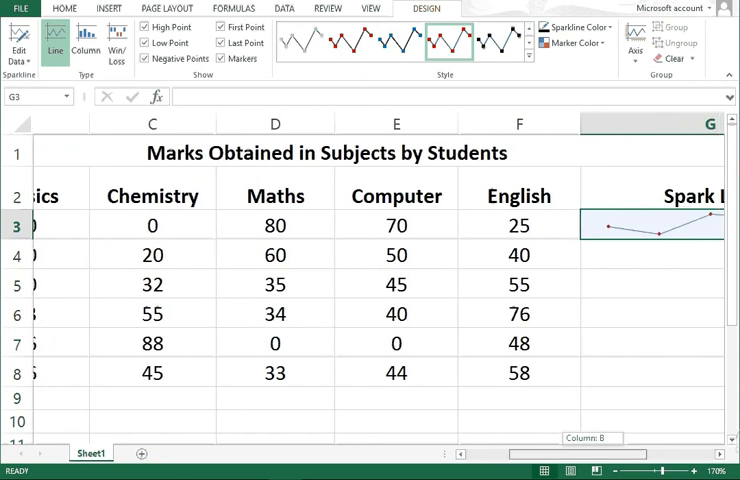
{"action": "scroll", "scroll_direction": "left", "scroll_amount": 3}
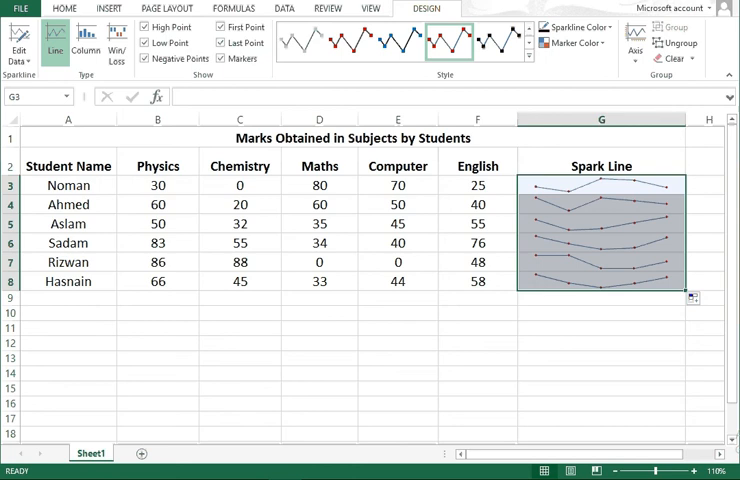
Step: Switch the G3:G8 sparklines to Column type and back to Line
{"action": "left_click", "coordinate": [572, 28]}
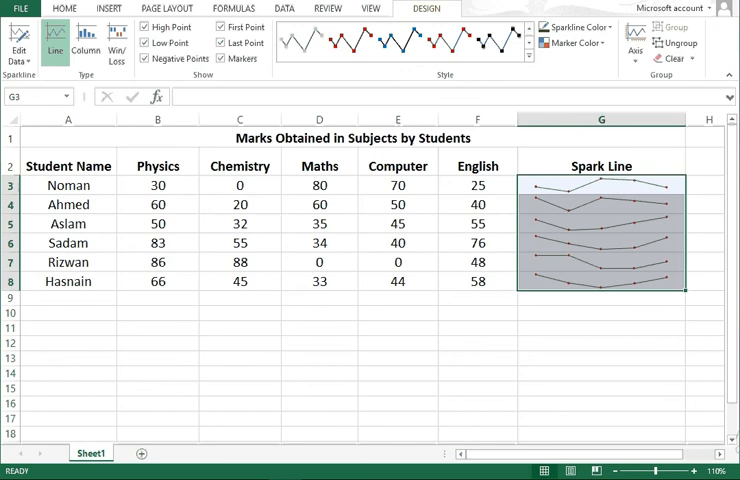
{"action": "left_click", "coordinate": [600, 280]}
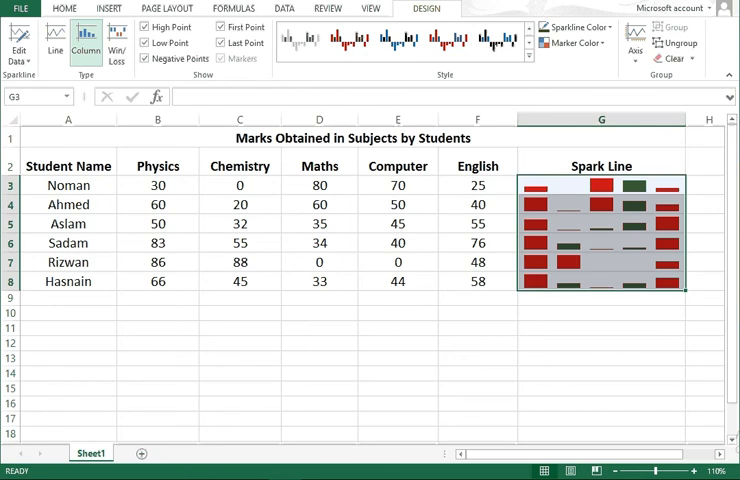
{"action": "left_click", "coordinate": [116, 44]}
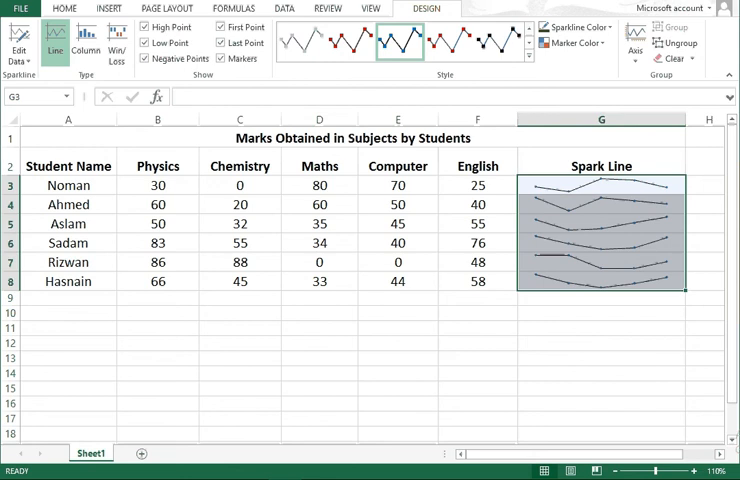
Step: Try several sparkline styles, keep one, and check the Axis settings
{"action": "left_click", "coordinate": [502, 40]}
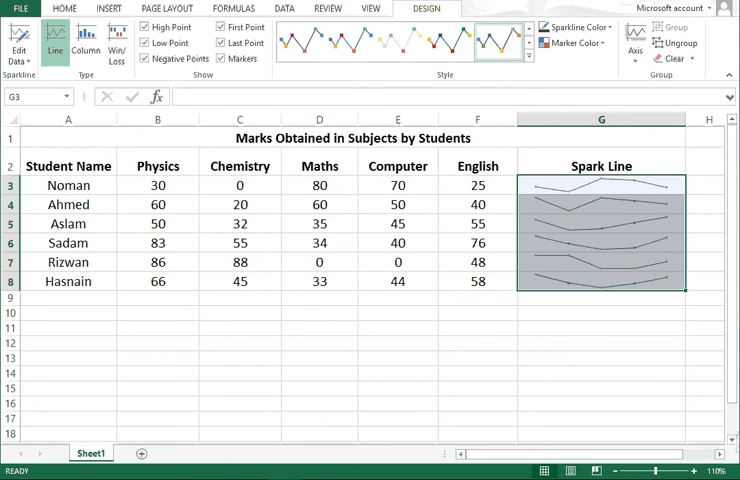
{"action": "left_click", "coordinate": [348, 42]}
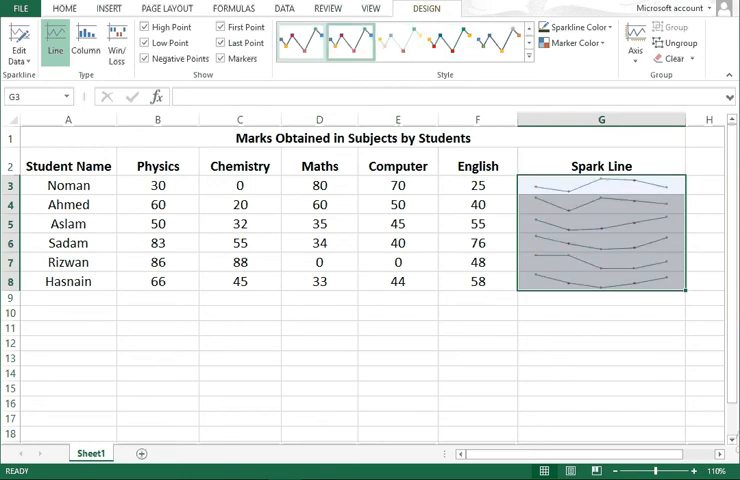
{"action": "left_click", "coordinate": [528, 56]}
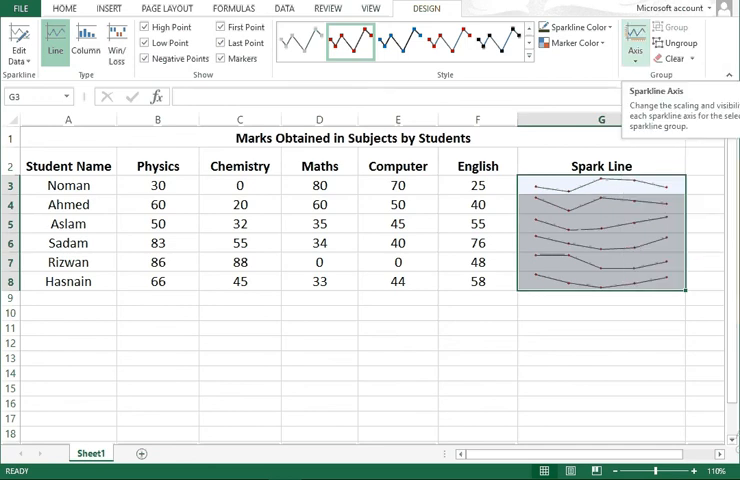
{"action": "left_click", "coordinate": [574, 44]}
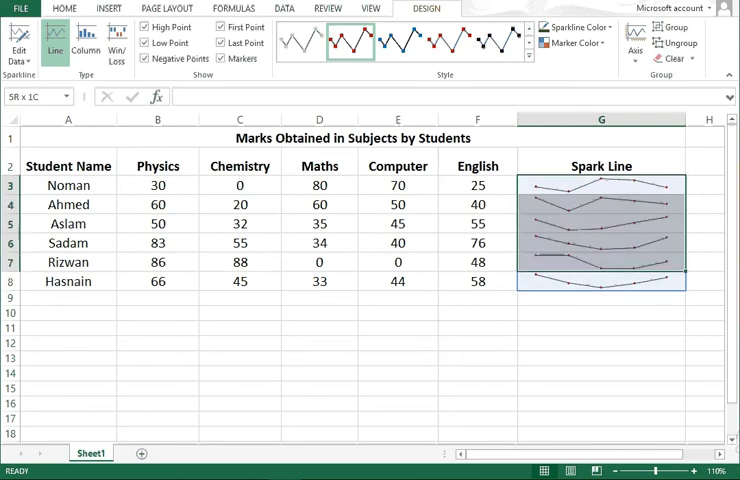
{"action": "left_click", "coordinate": [600, 184]}
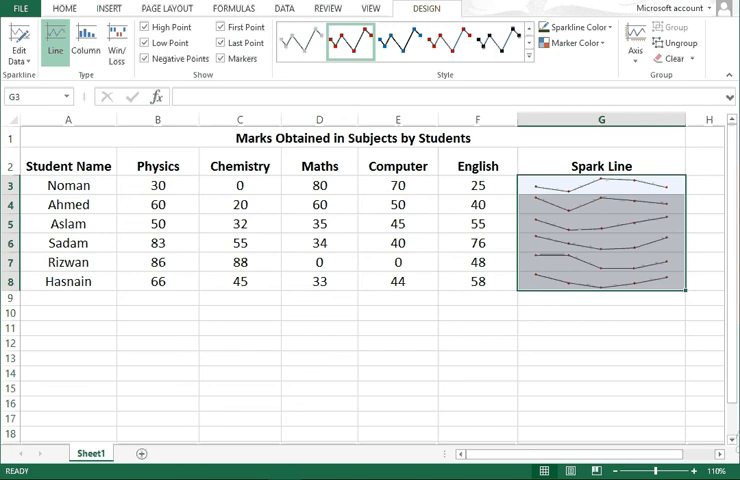
Step: Delete the sparkline cells with Shift cells left, leaving G3:G8 empty
{"action": "right_click", "coordinate": [600, 230]}
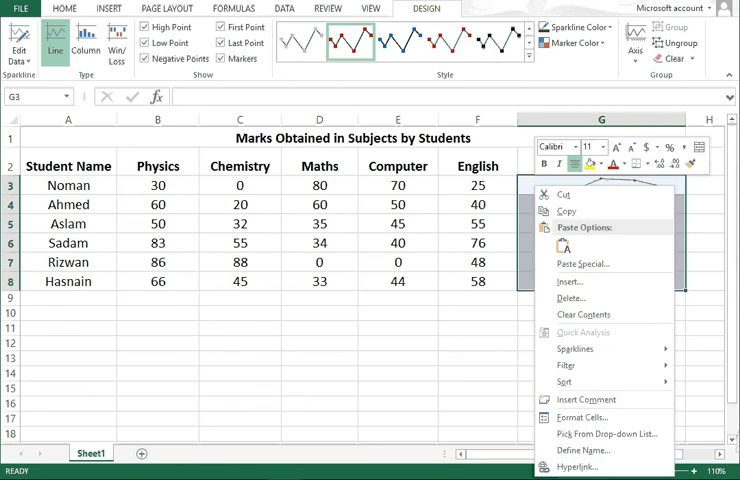
{"action": "left_click", "coordinate": [572, 296]}
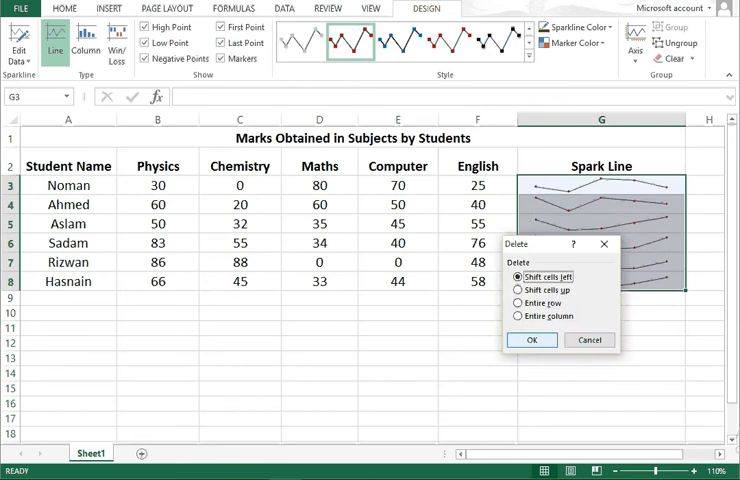
{"action": "left_click", "coordinate": [532, 340]}
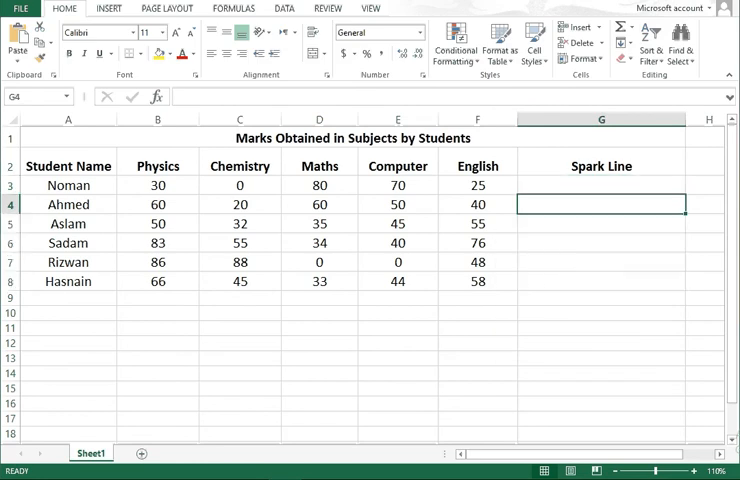
{"action": "left_click", "coordinate": [600, 184]}
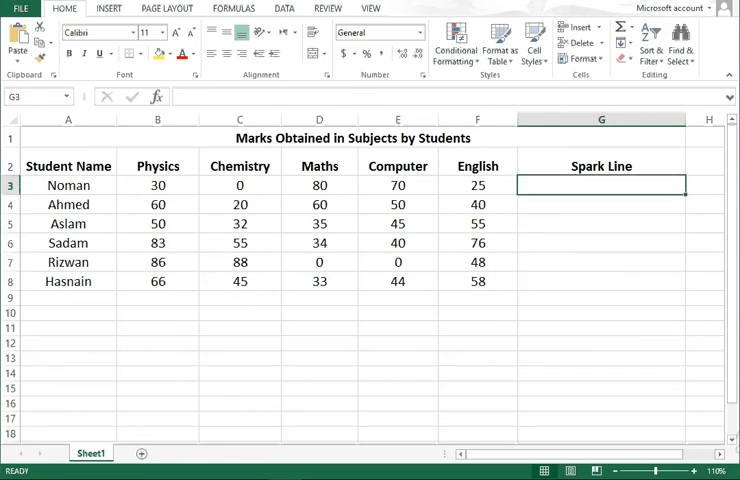
{"action": "left_click", "coordinate": [108, 8]}
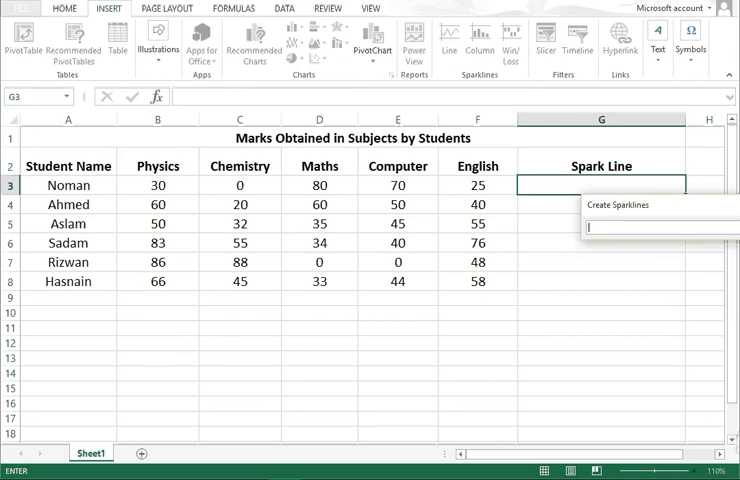
Step: Create line sparklines in G3:G8 from all students' marks B3:F8
{"action": "left_click", "coordinate": [156, 184]}
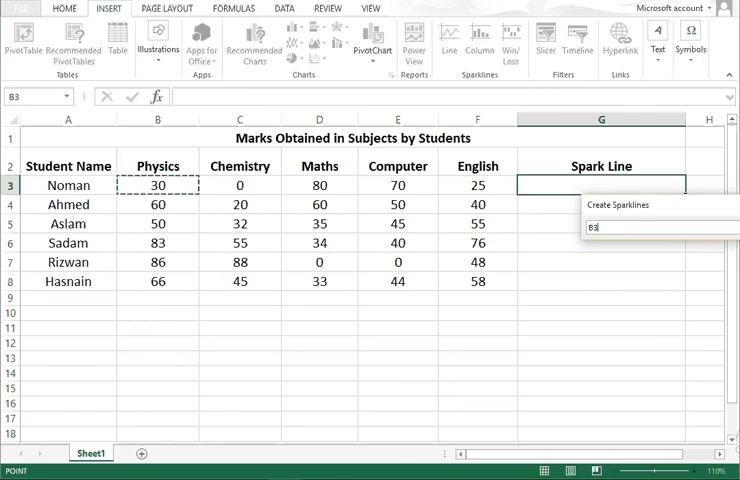
{"action": "left_click_drag", "start_coordinate": [156, 184], "coordinate": [398, 204]}
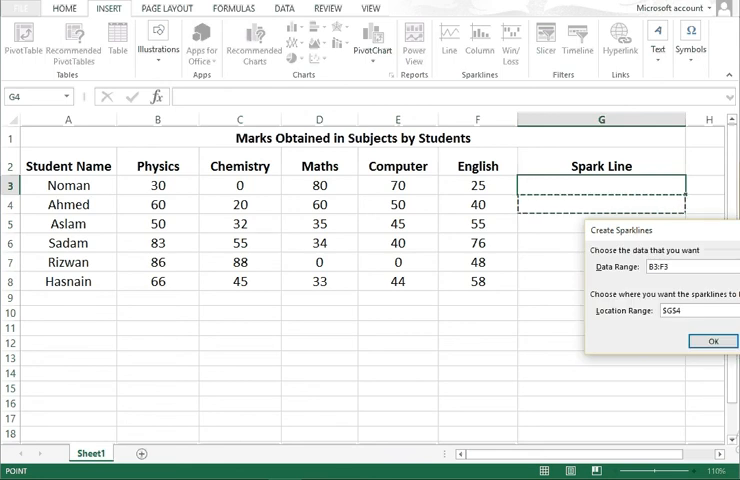
{"action": "left_click", "coordinate": [712, 340]}
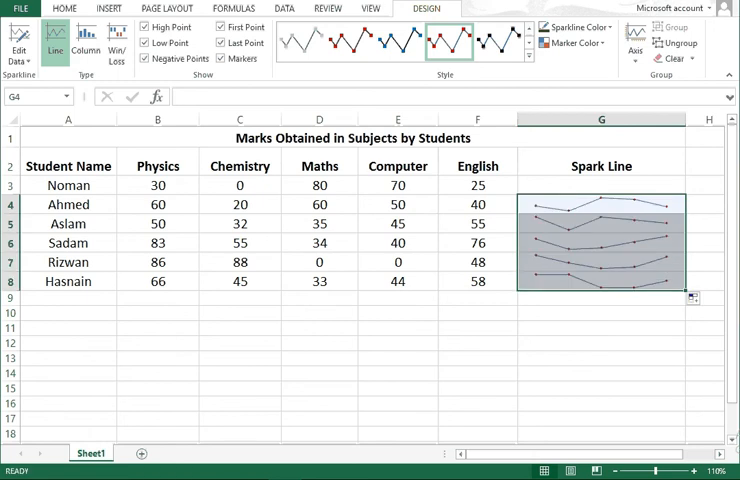
Step: Select G3 to review the rebuilt marker-line sparklines
{"action": "left_click", "coordinate": [600, 184]}
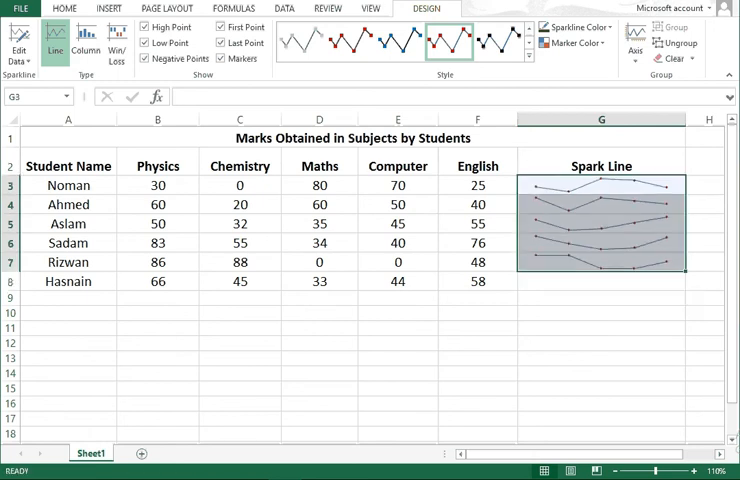